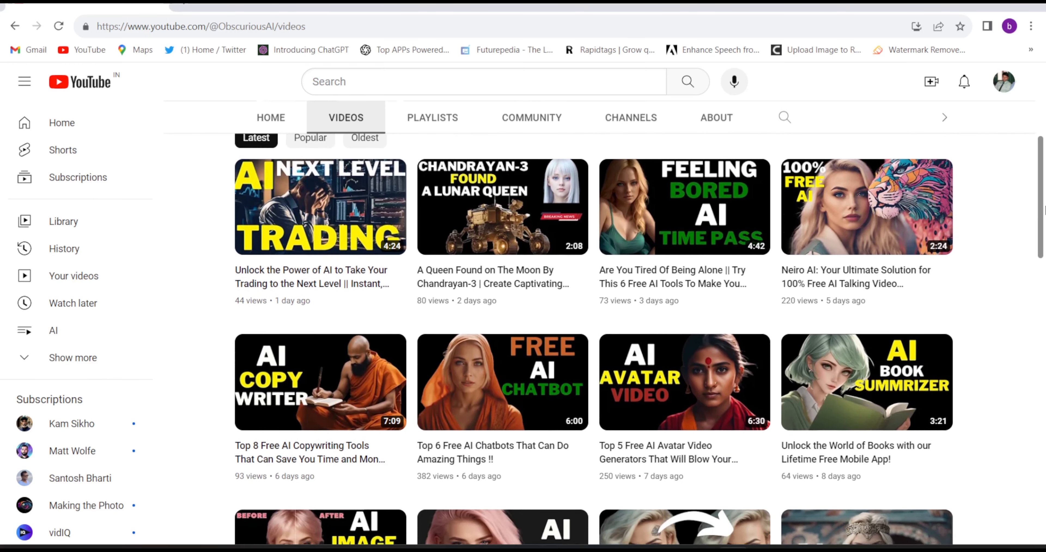
- Scroll through the YouTube channel's Videos list before heading to clipdrop.co
scroll(down, 3)
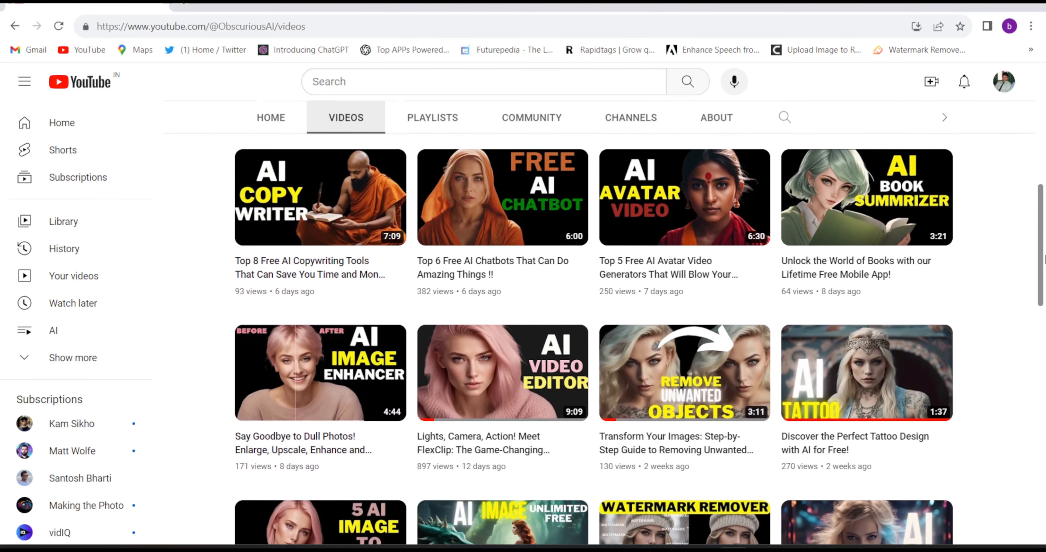
scroll(down, 3)
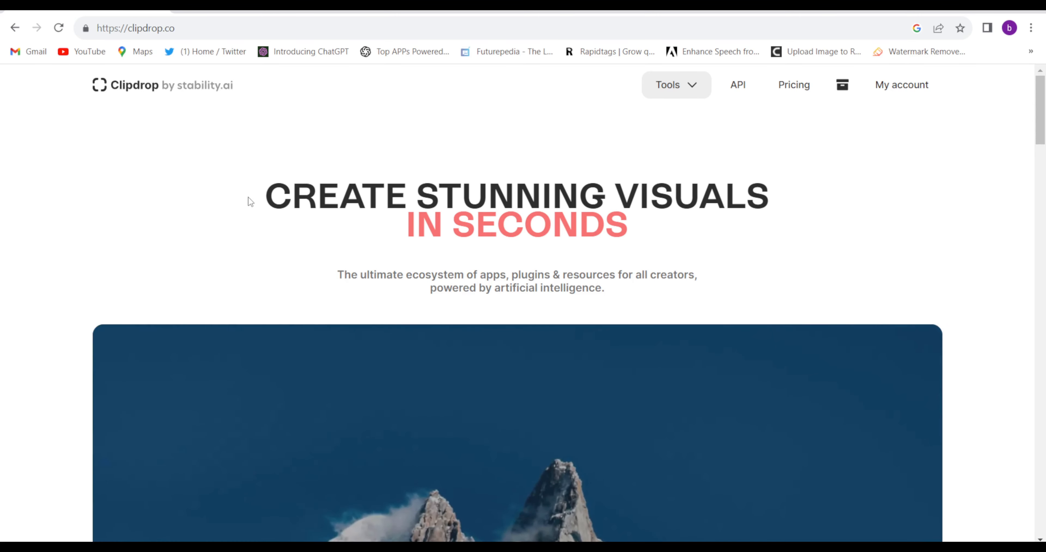
- Browse the homepage tool cards down to the billboard text-removal demo and preview it
scroll(down, 3)
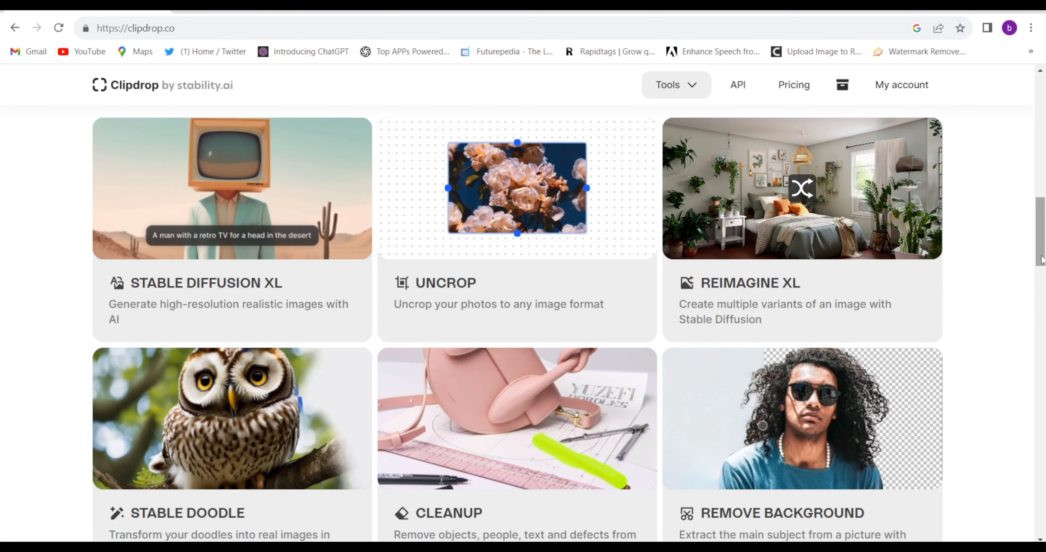
mouse_move(154, 213)
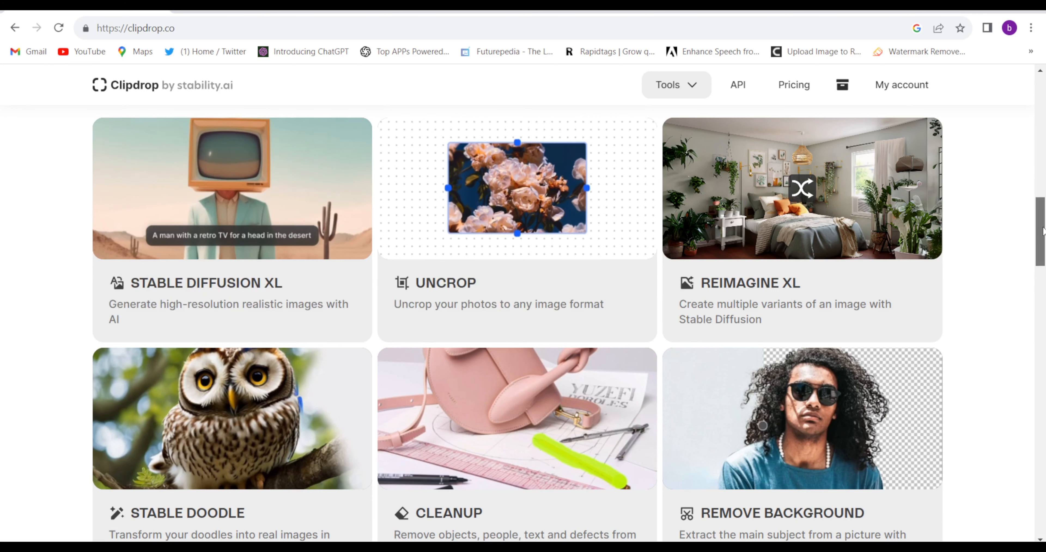
scroll(down, 3)
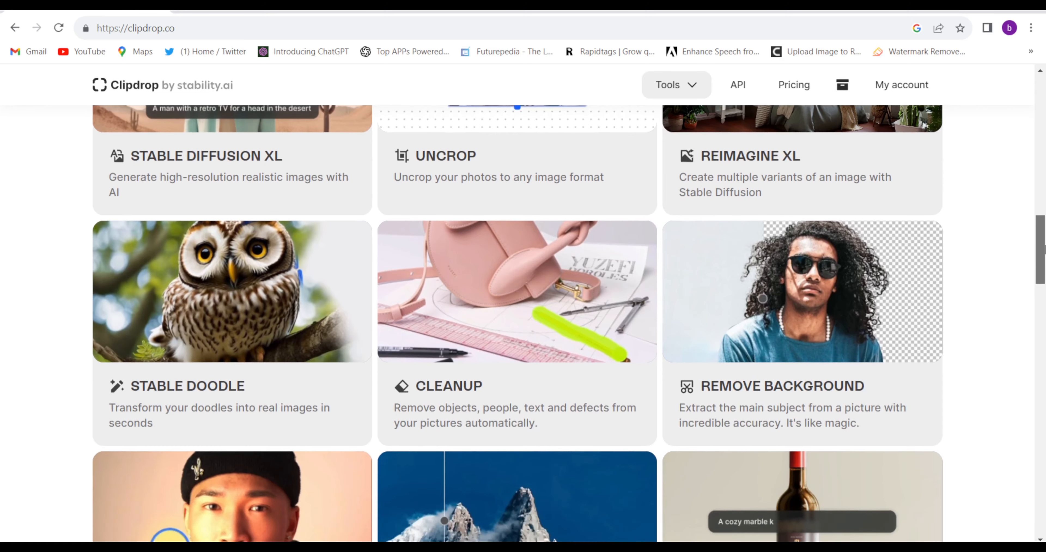
scroll(down, 3)
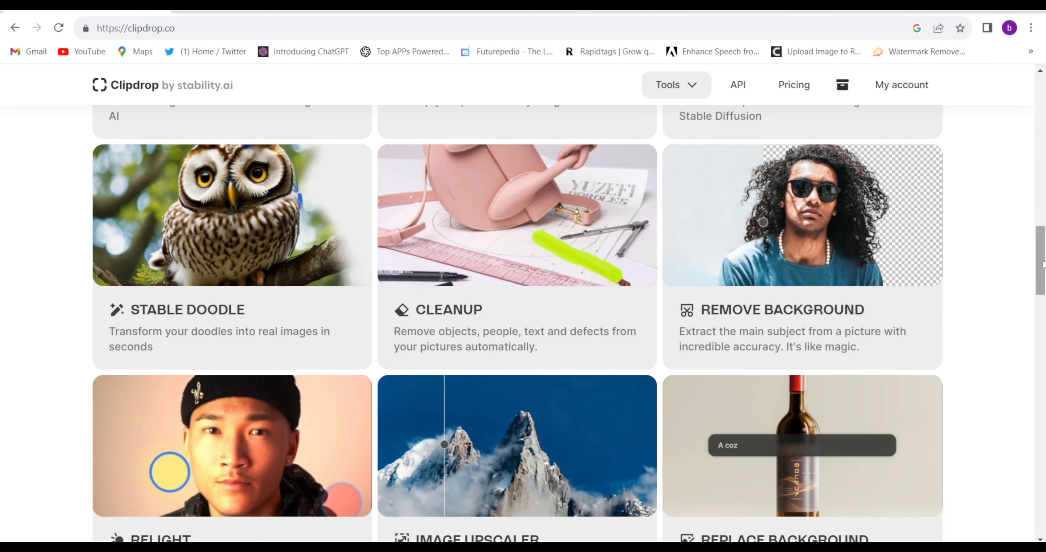
scroll(down, 3)
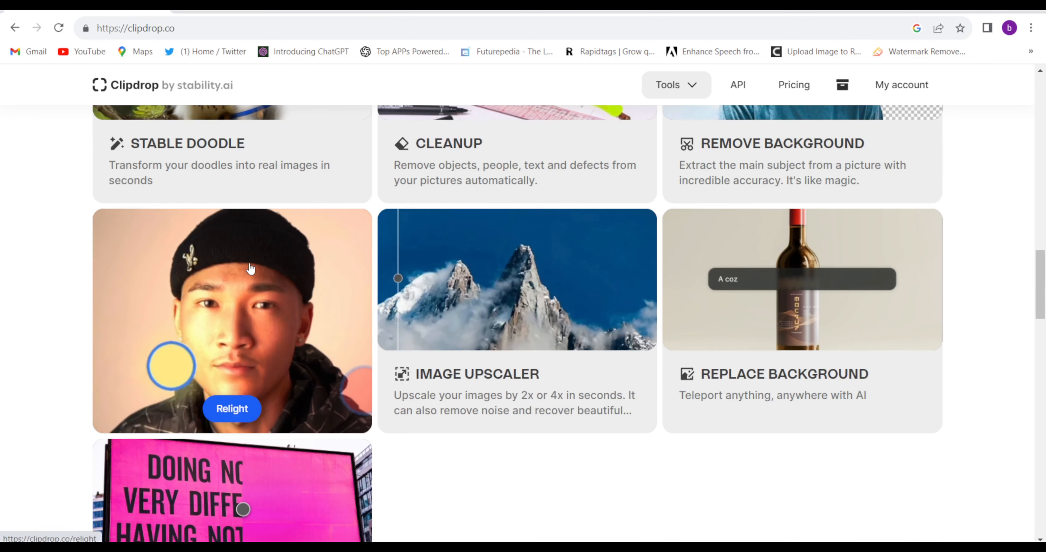
mouse_move(558, 298)
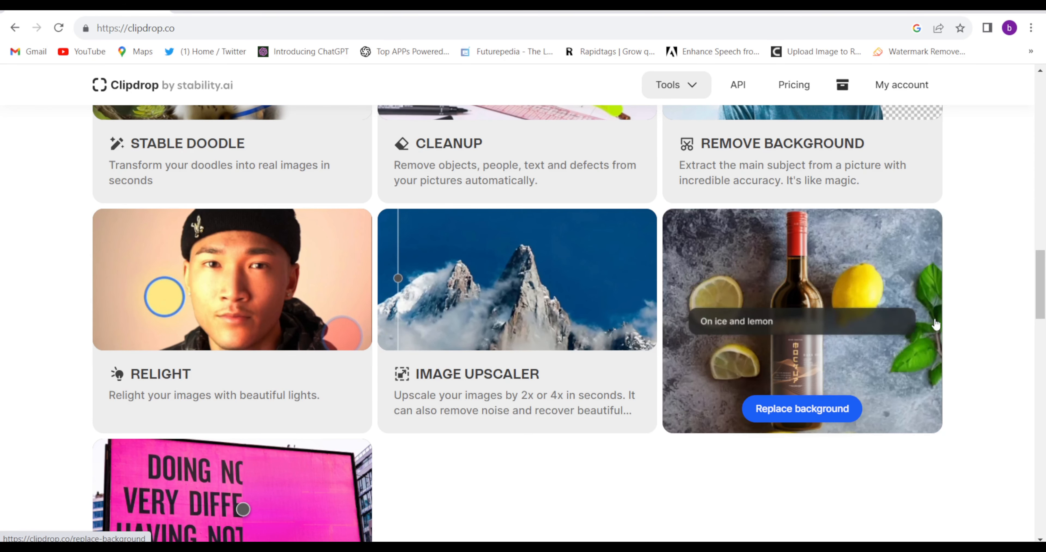
scroll(down, 3)
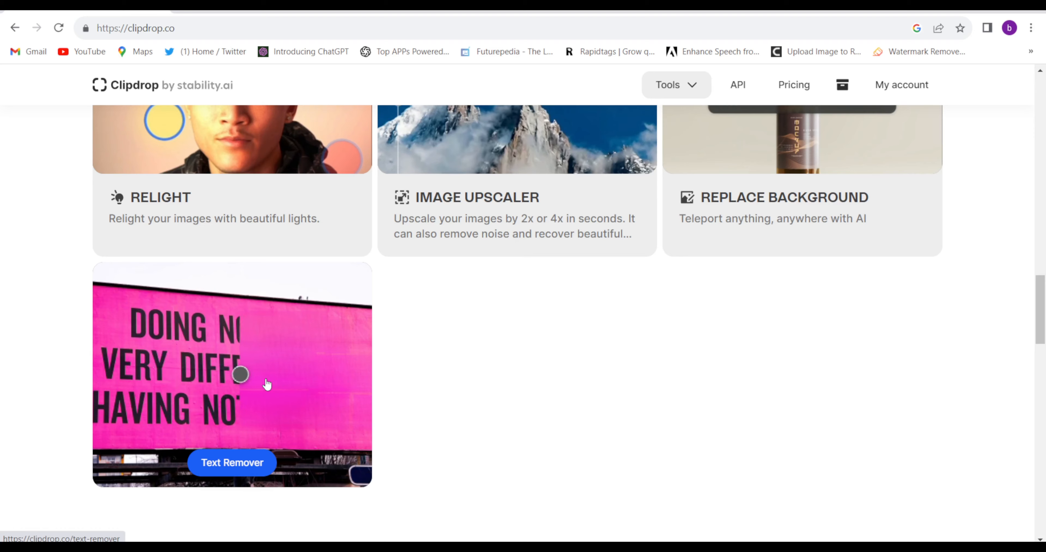
drag(240, 374, 324, 374)
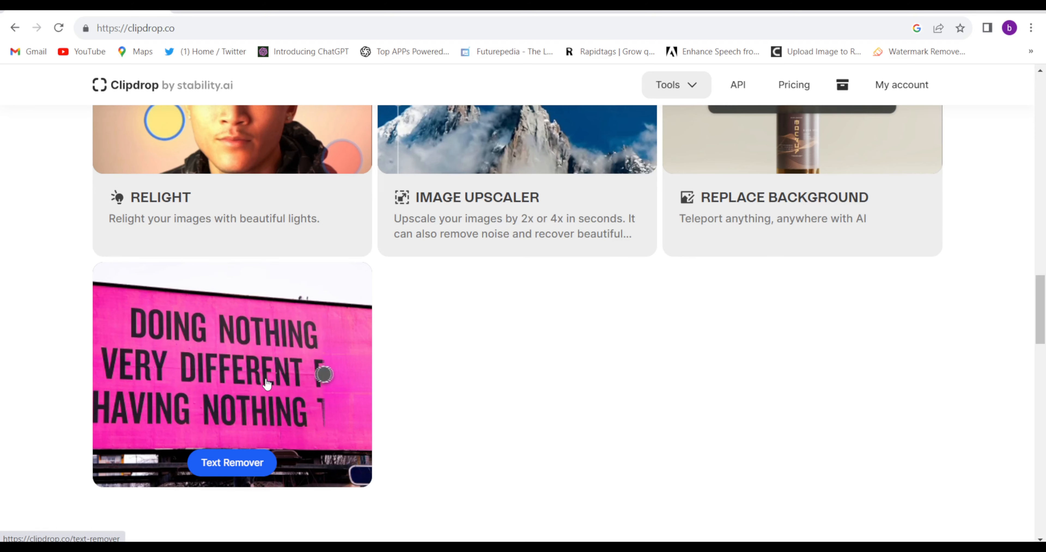
- Return to the top of the homepage and show the Tools list
scroll(up, 3)
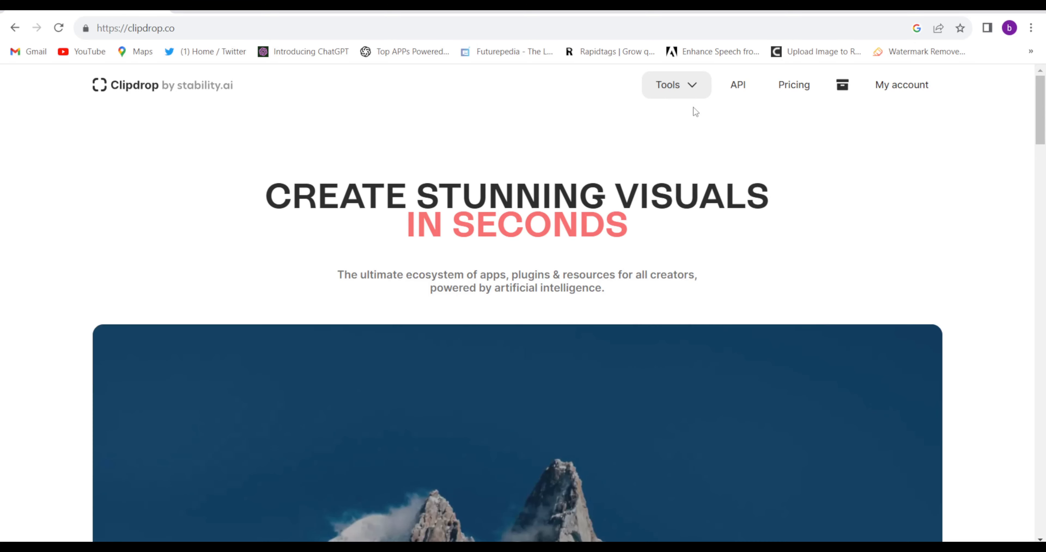
click(675, 85)
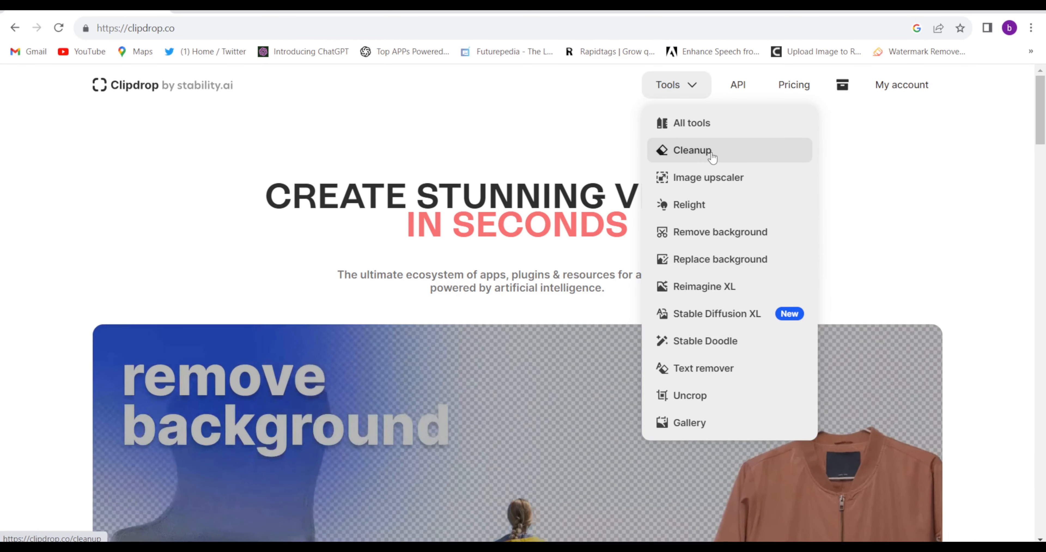
- Load the photo of three running boys into the Cleanup tool
click(692, 149)
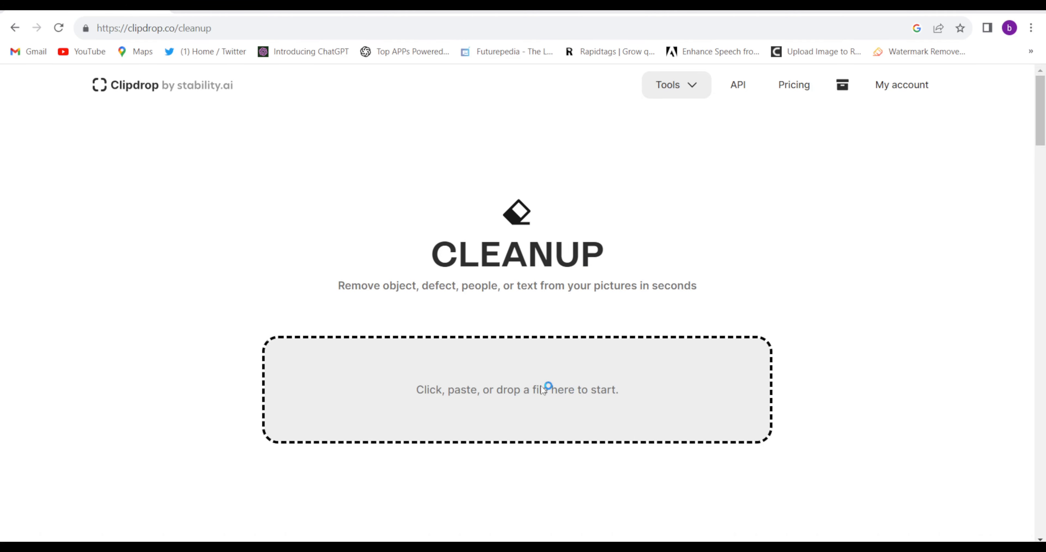
click(516, 389)
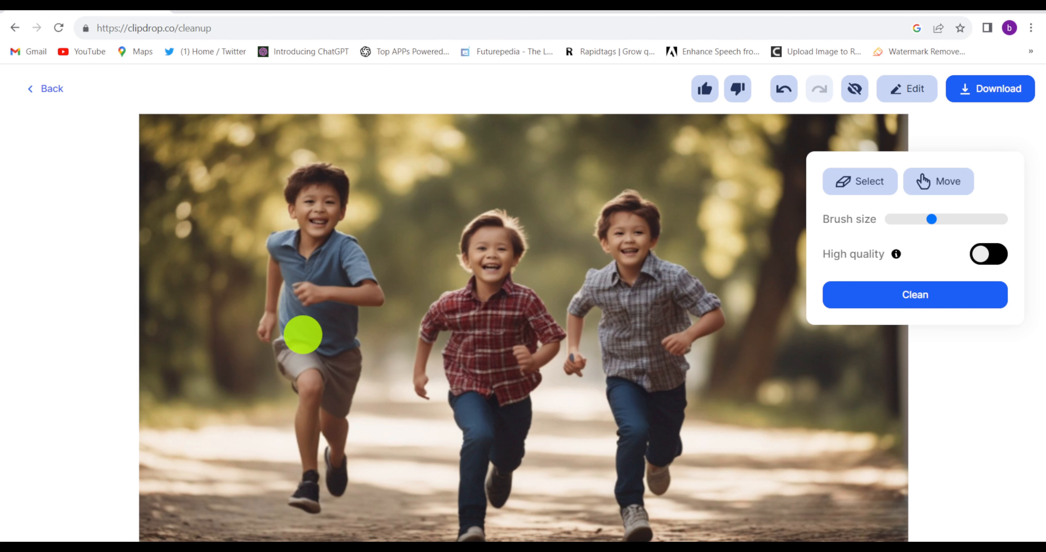
drag(302, 334, 315, 362)
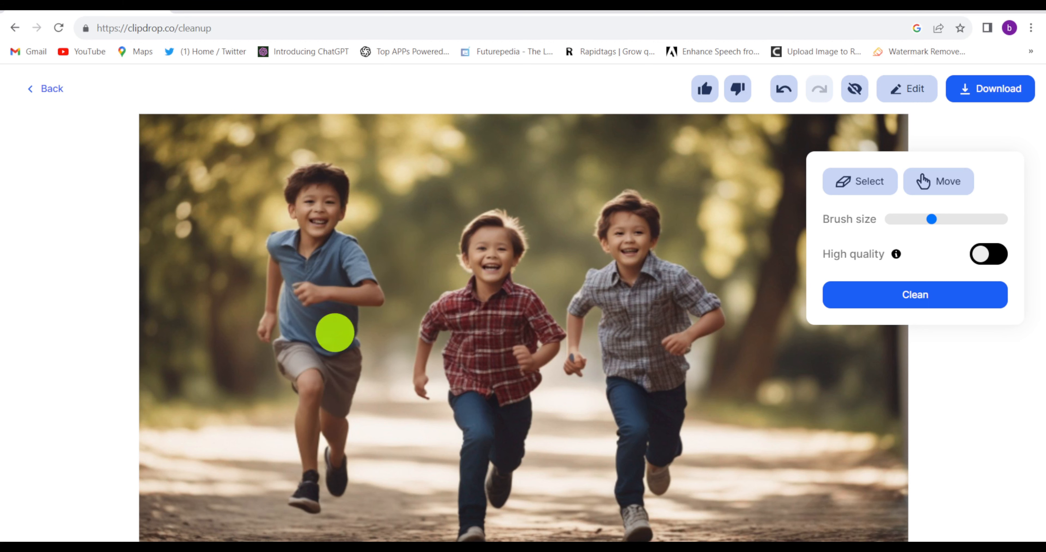
- Mask the left boy with an enlarged brush and run Clean to erase him
drag(931, 219, 959, 219)
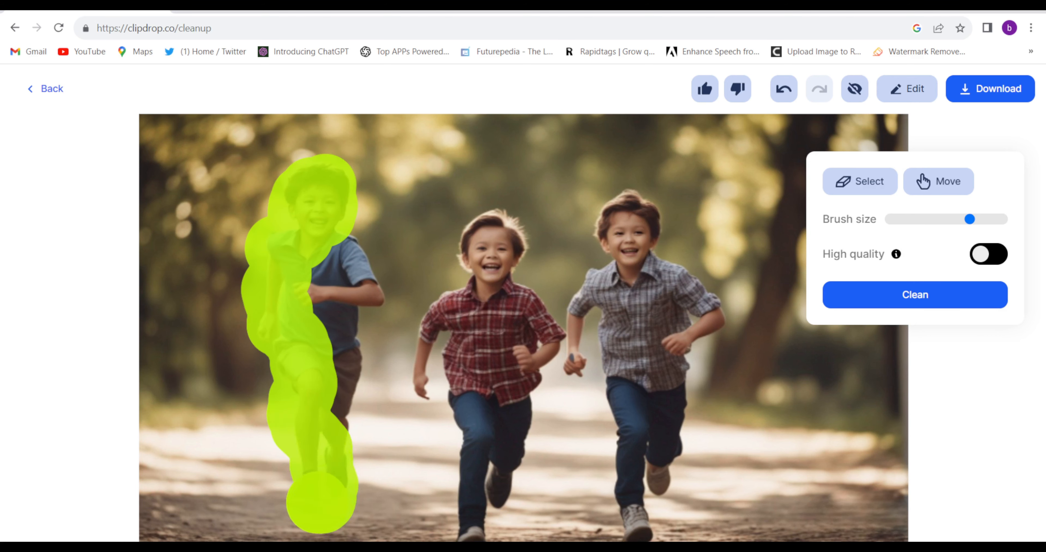
click(914, 294)
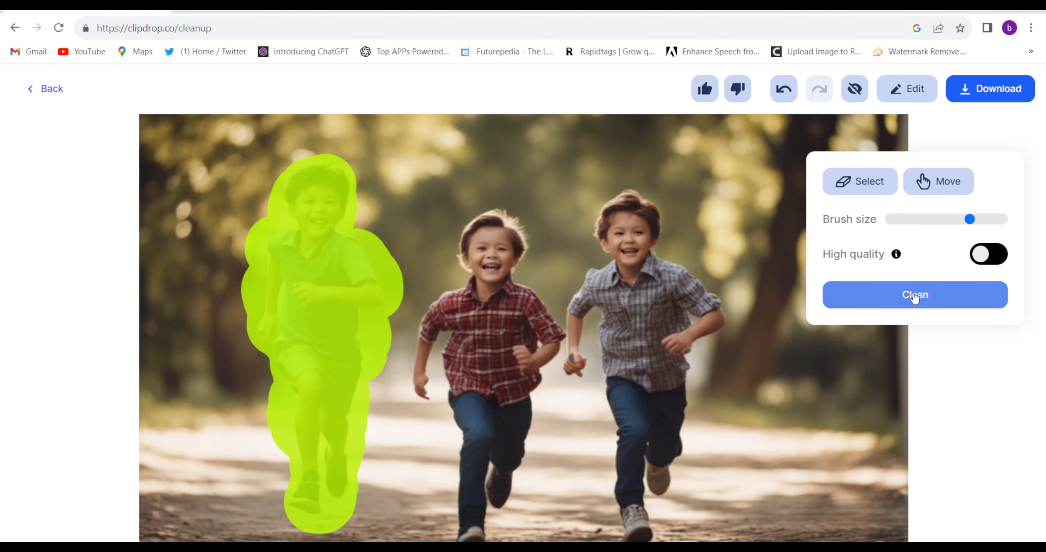
click(915, 294)
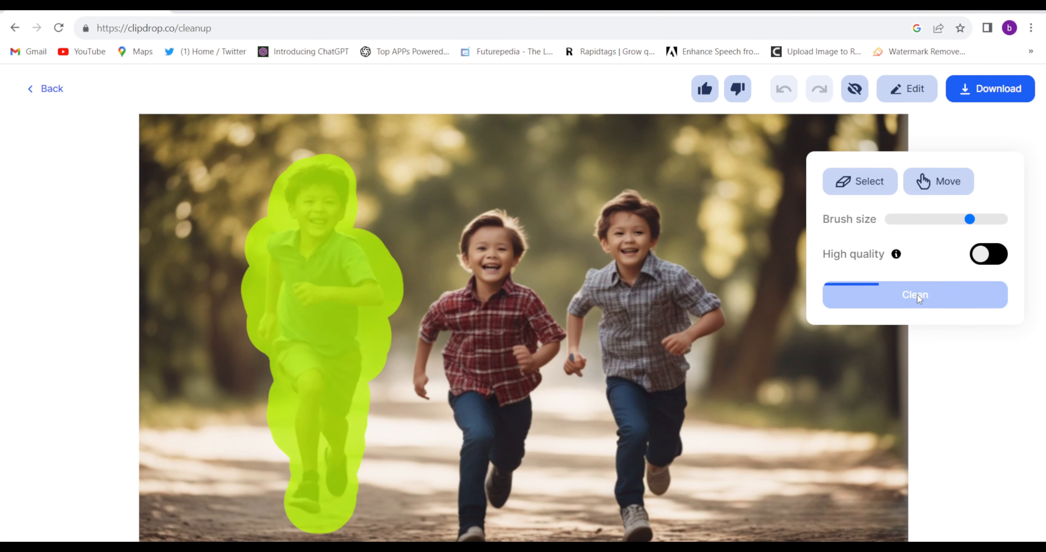
click(914, 294)
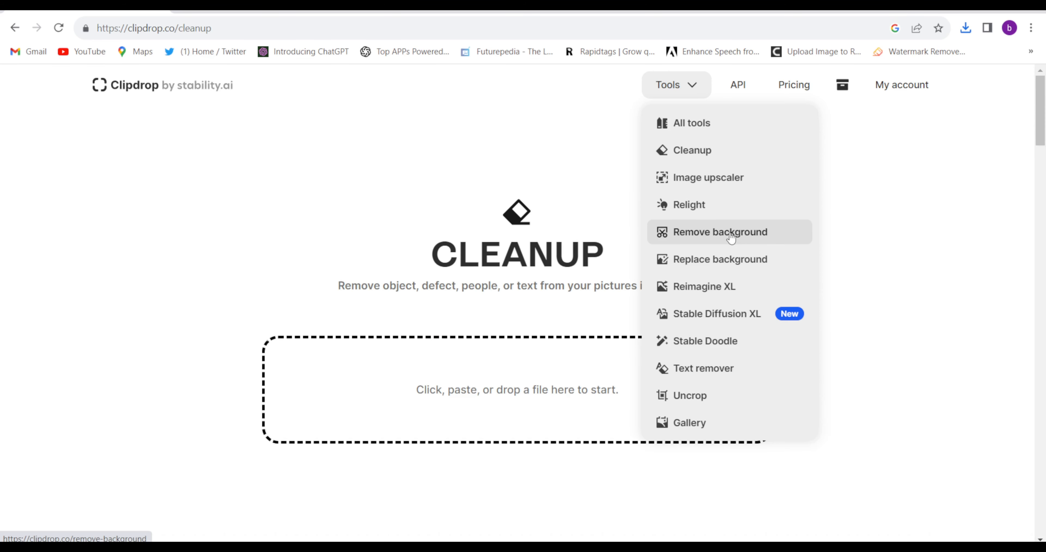
- Remove the cow photo's field background, accepting Downscale & Continue for the oversized image
click(719, 231)
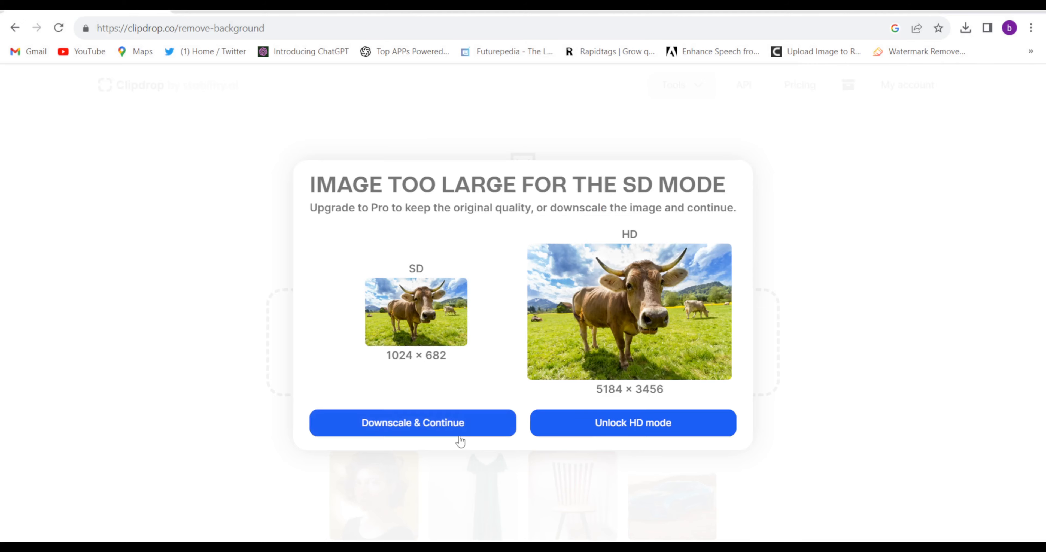
click(412, 422)
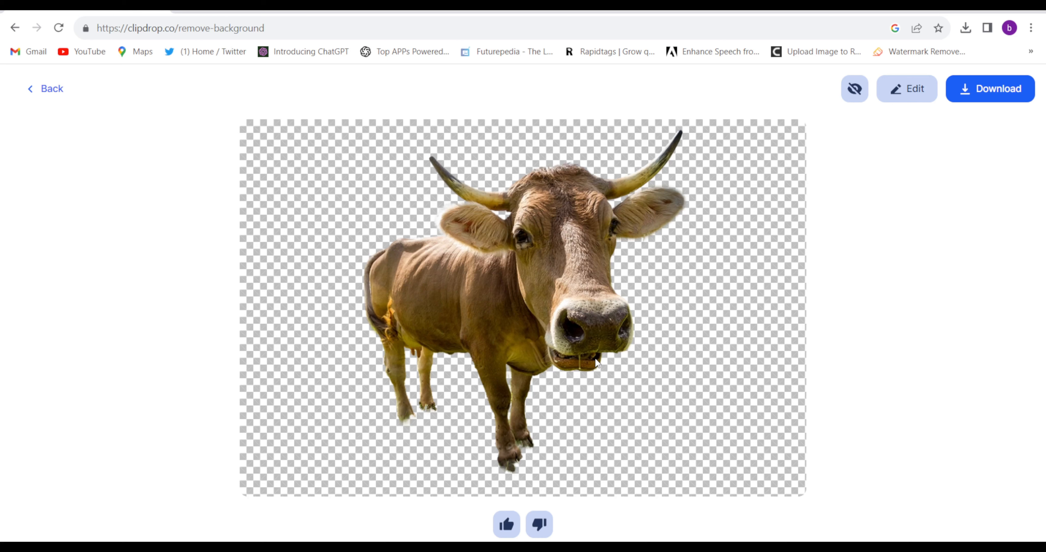
mouse_move(597, 364)
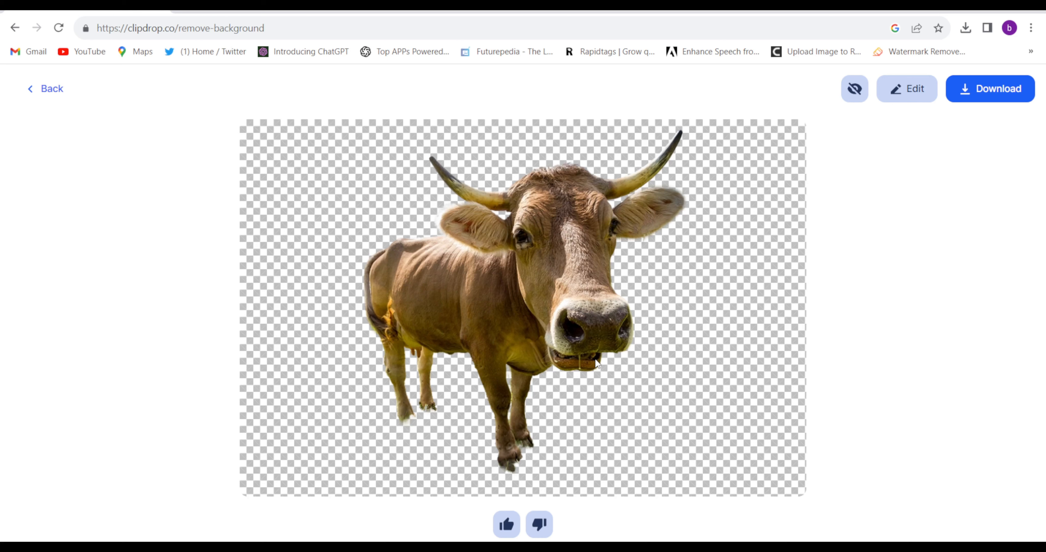
mouse_move(597, 364)
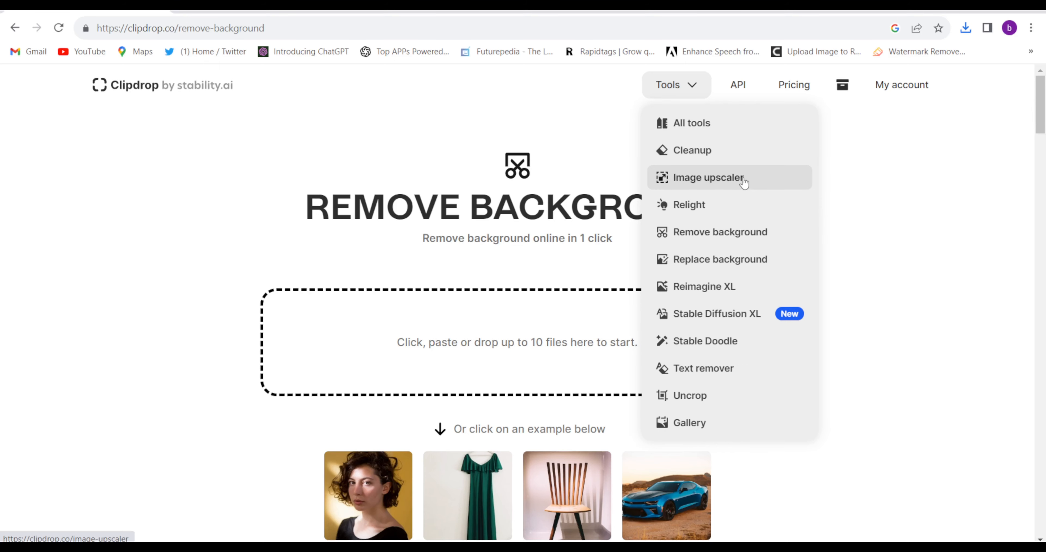
- Upscale the snowy mountain image and compare before/after with the slider, then go back
click(709, 177)
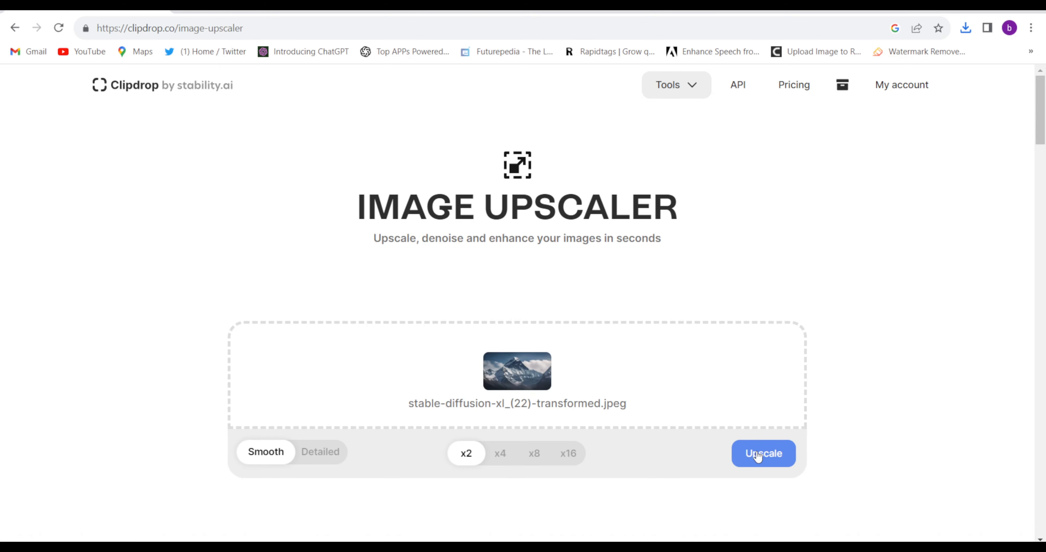
click(762, 454)
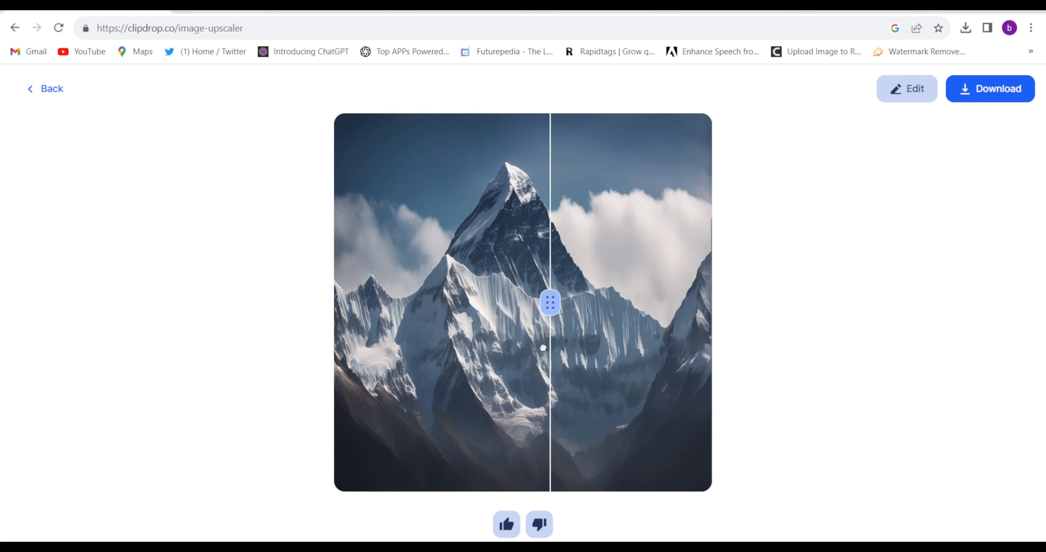
drag(550, 302, 403, 302)
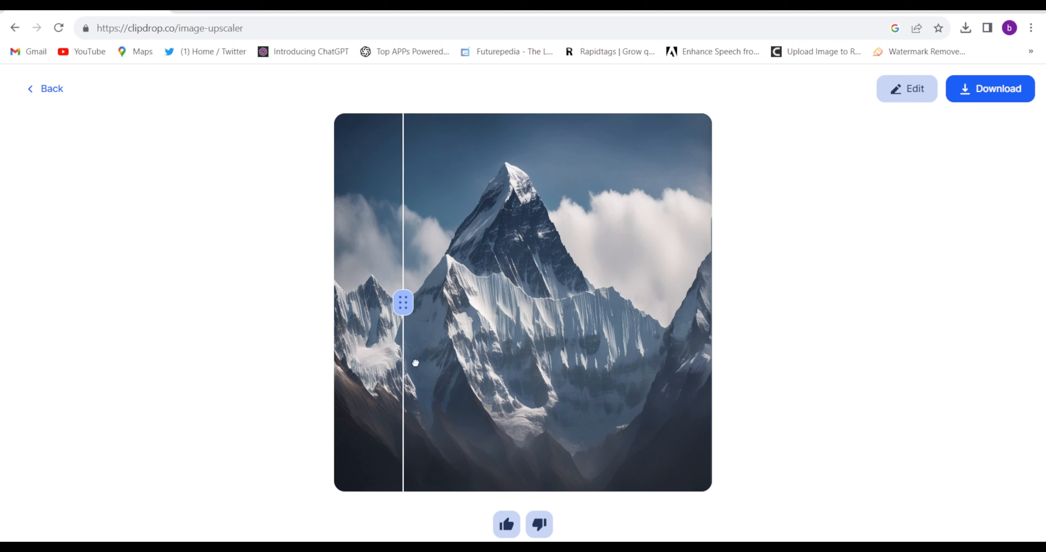
drag(402, 302, 492, 302)
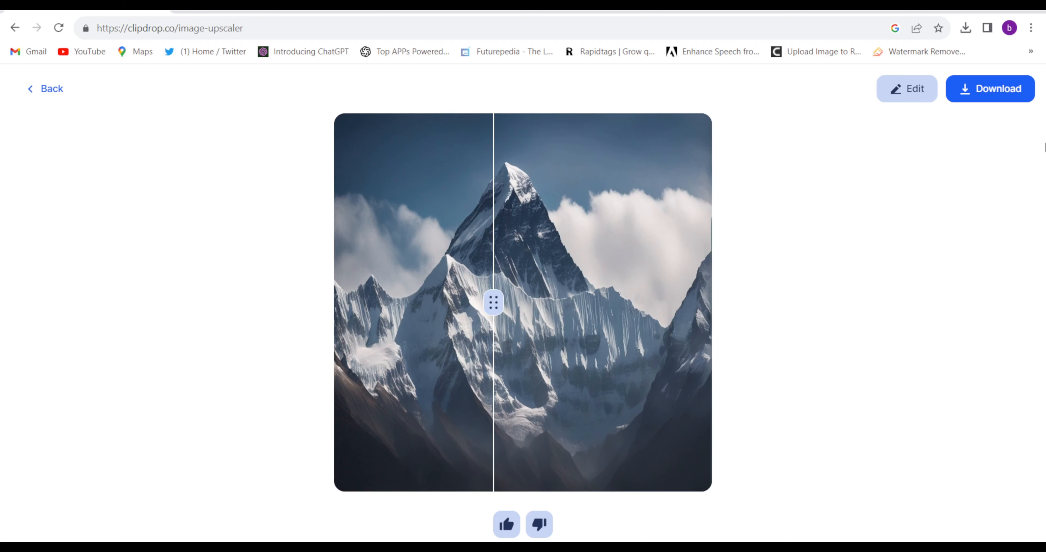
click(675, 85)
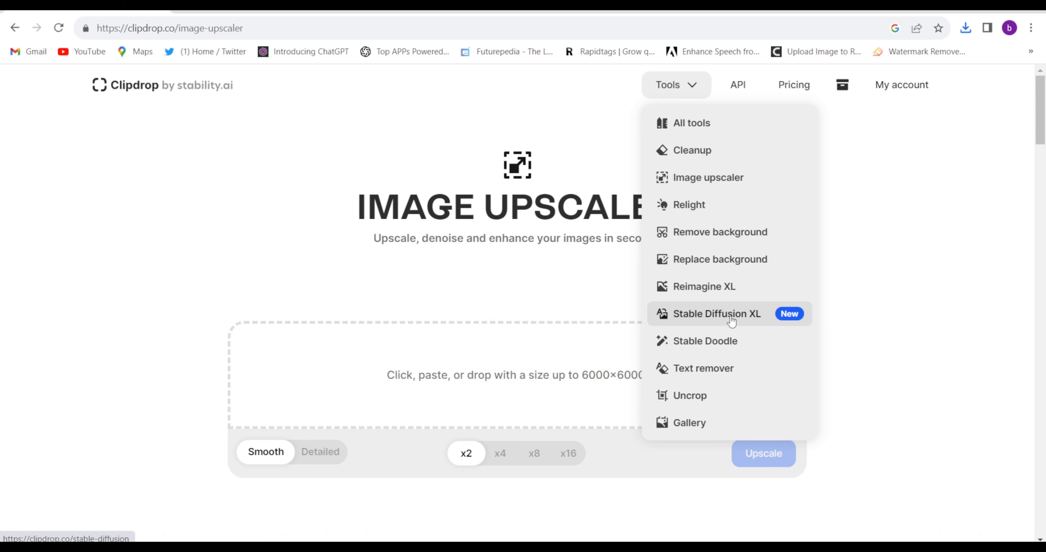
- Generate SDXL portraits of a light-pink-haired woman after reviewing Style, Aspect ratio and Negative prompt
click(717, 313)
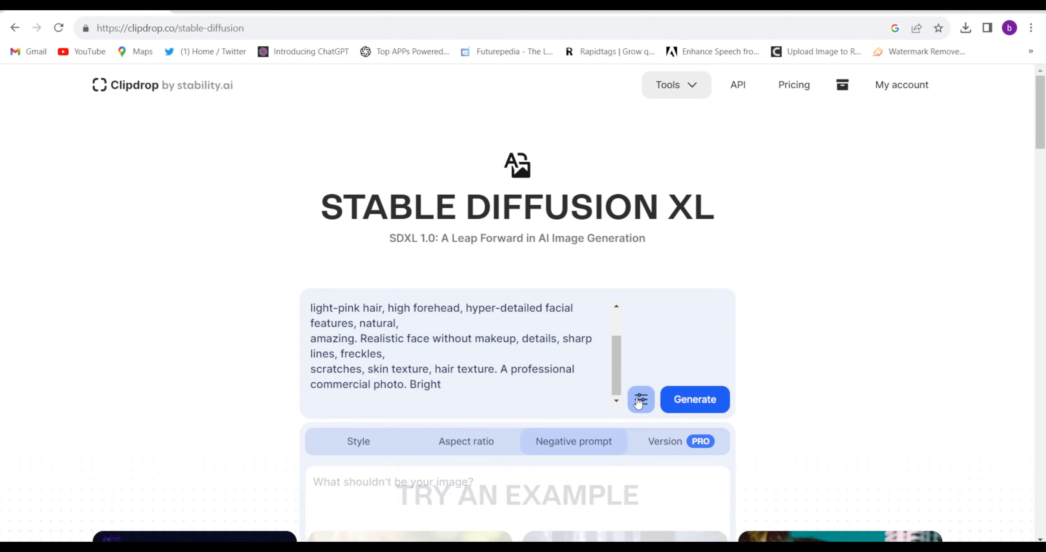
scroll(down, 3)
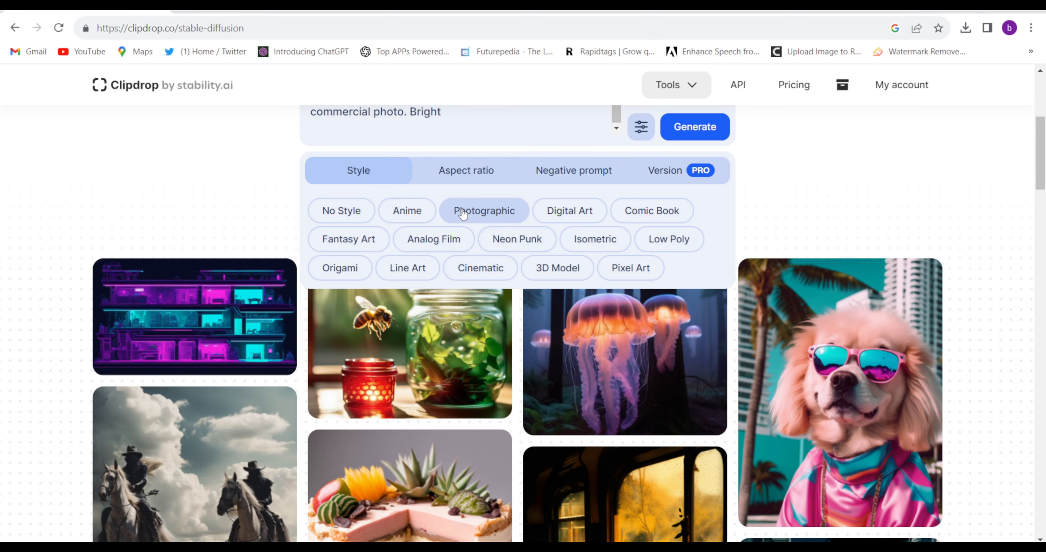
click(466, 170)
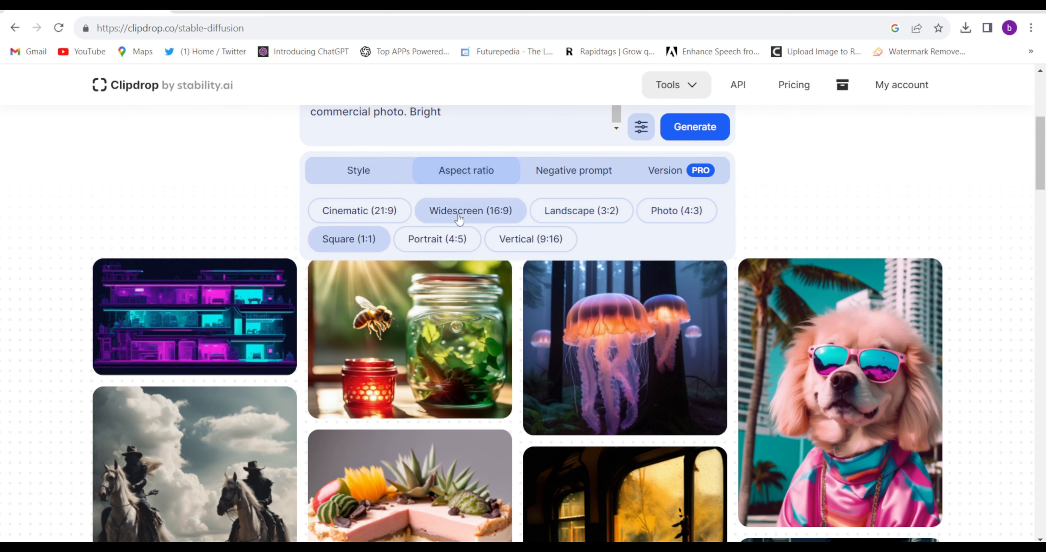
click(572, 170)
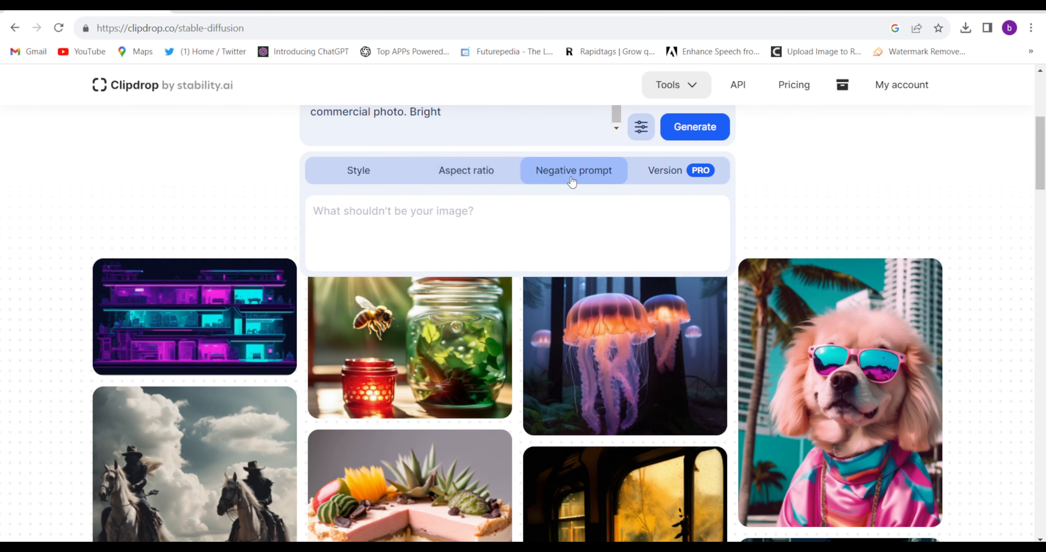
scroll(down, 3)
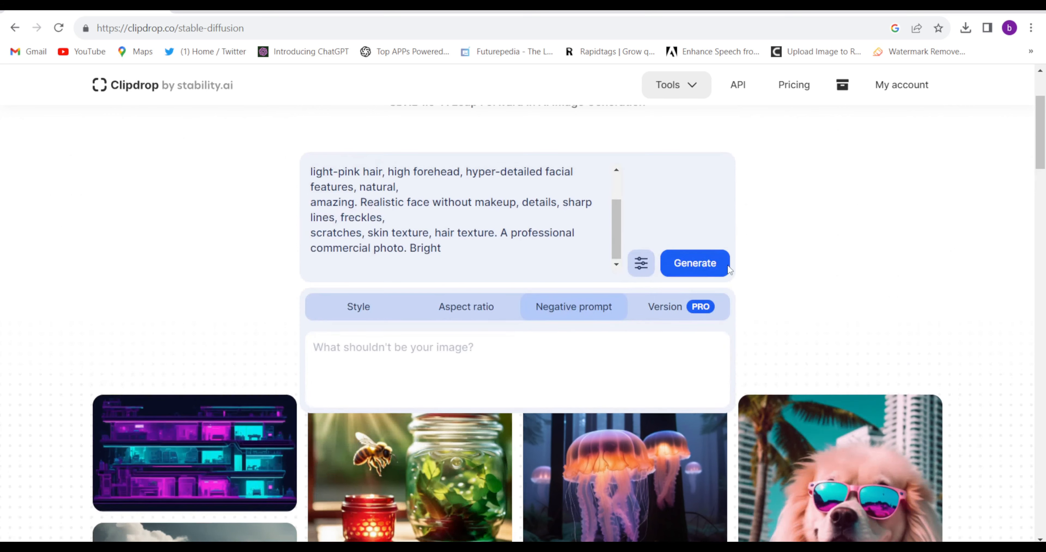
click(694, 262)
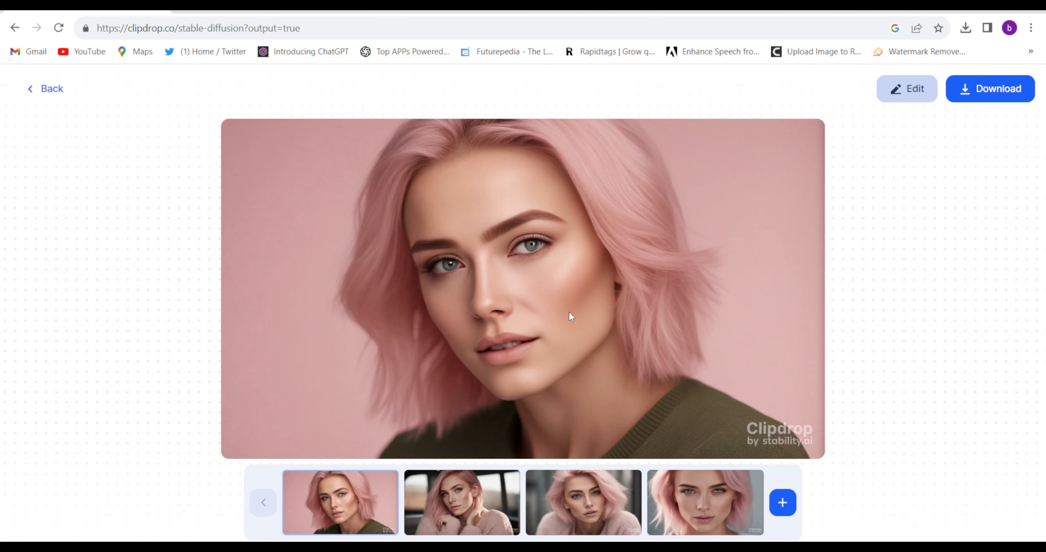
mouse_move(856, 476)
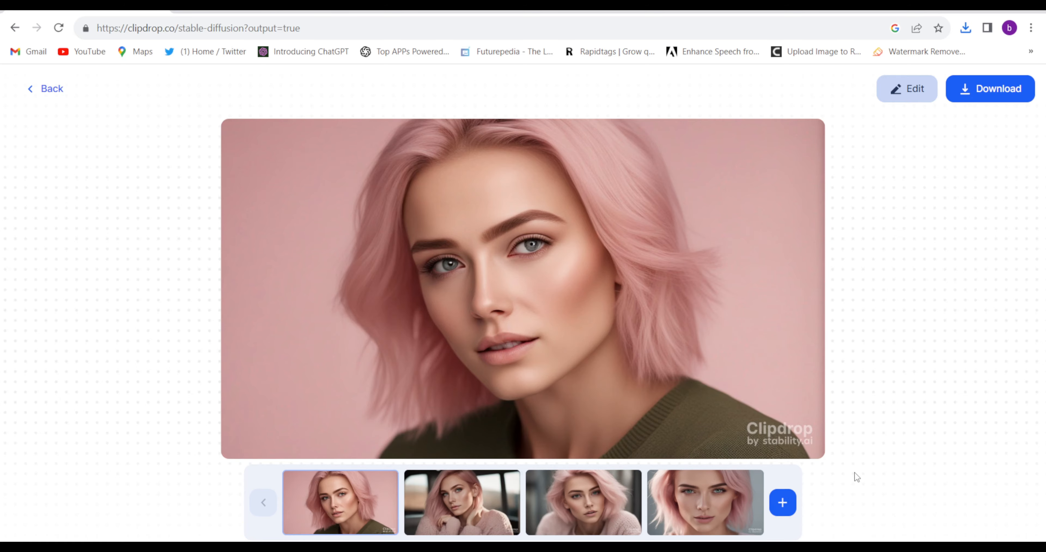
- Leave the four generated portraits and return to the tools gallery
click(44, 88)
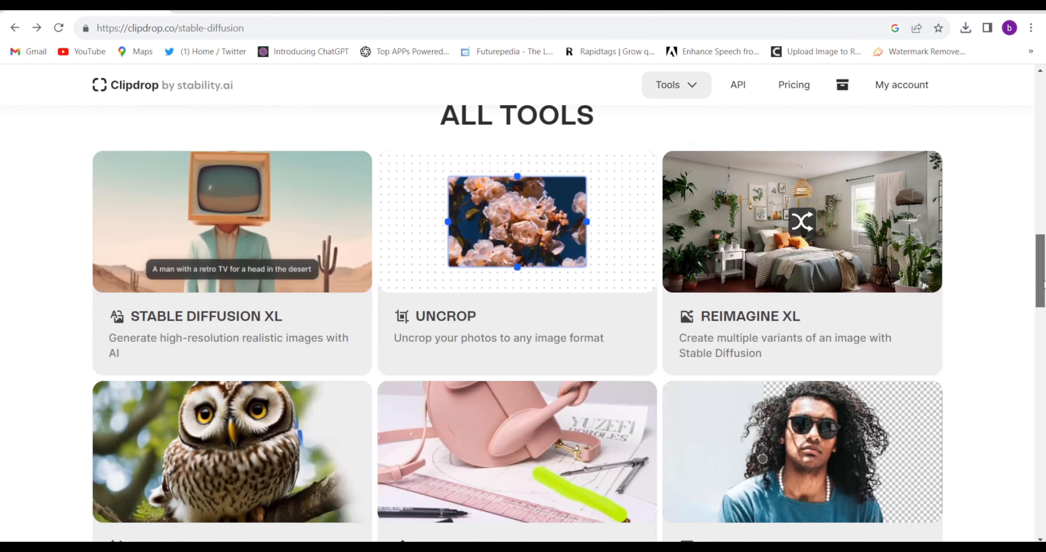
scroll(down, 3)
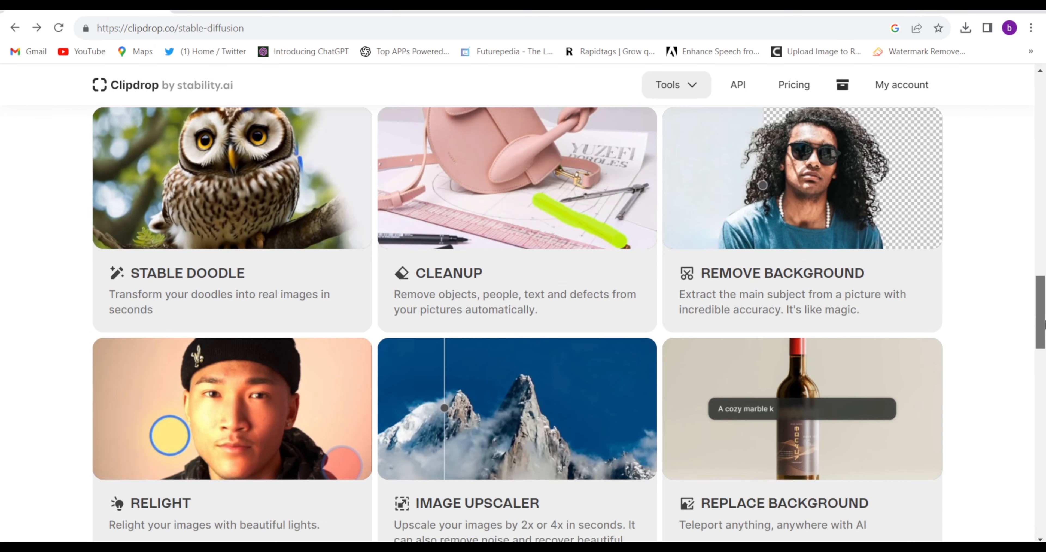